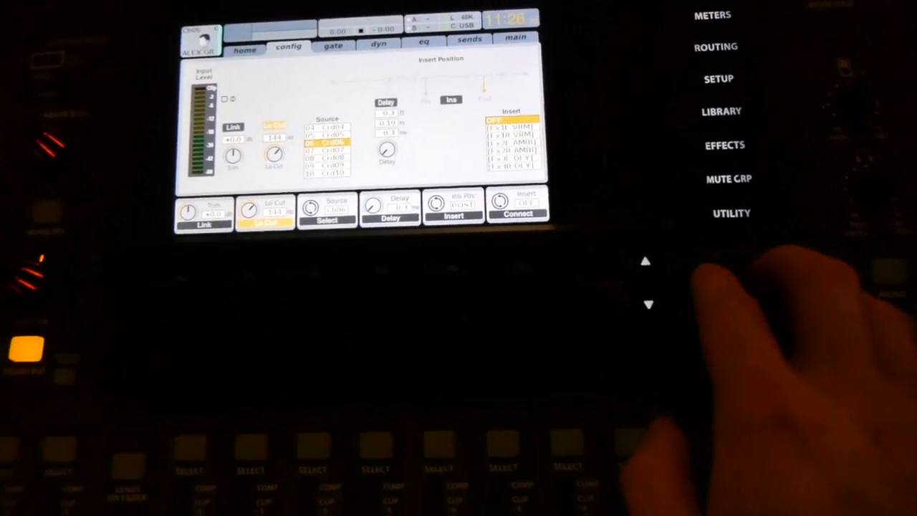
Switch the X32 channel display from the config tab to the gate tab
left_click(333, 44)
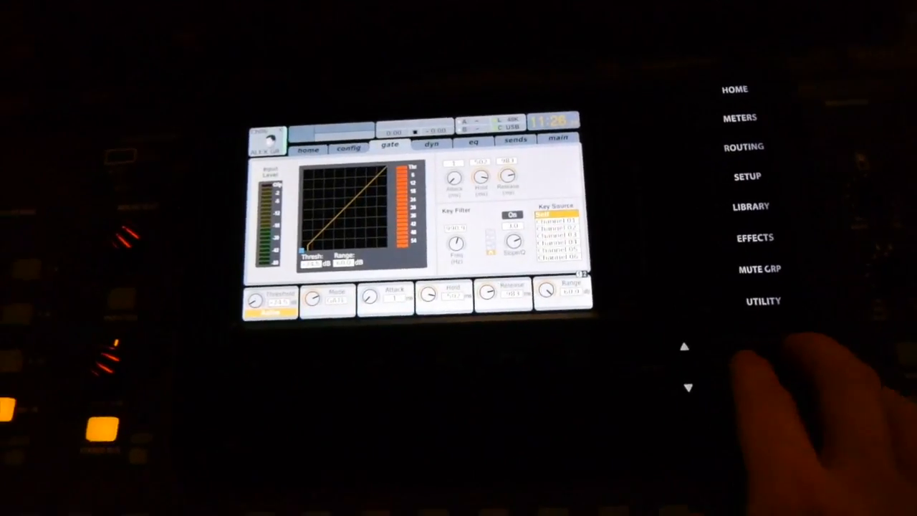